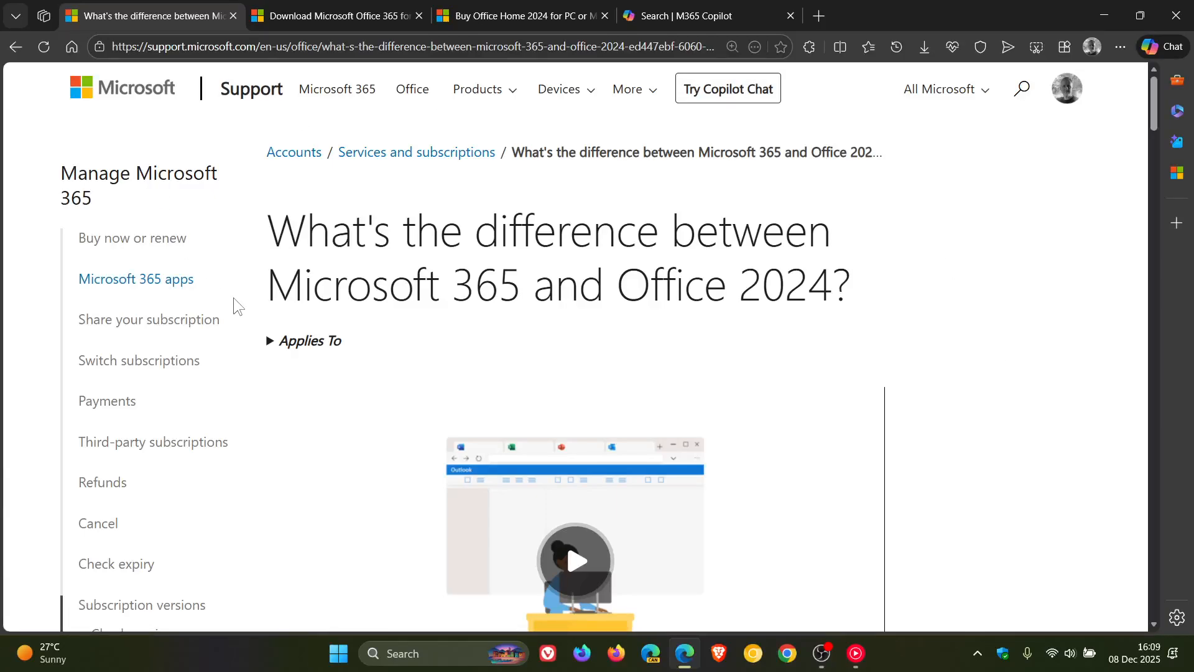
pyautogui.moveTo(965, 254)
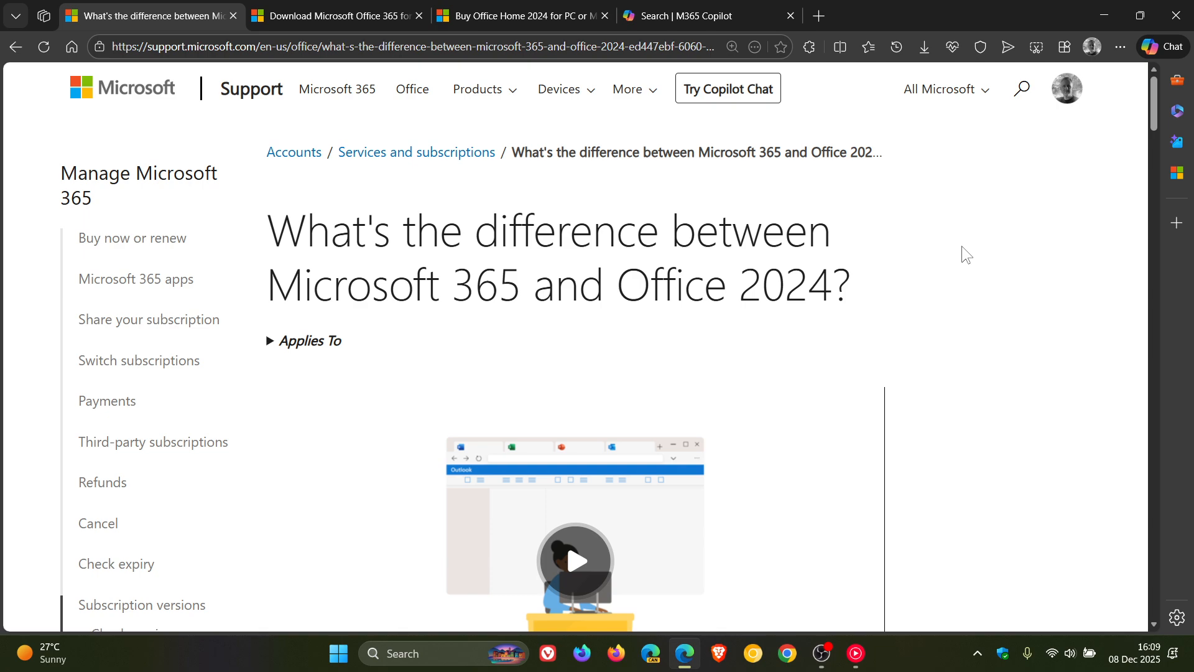
pyautogui.moveTo(894, 228)
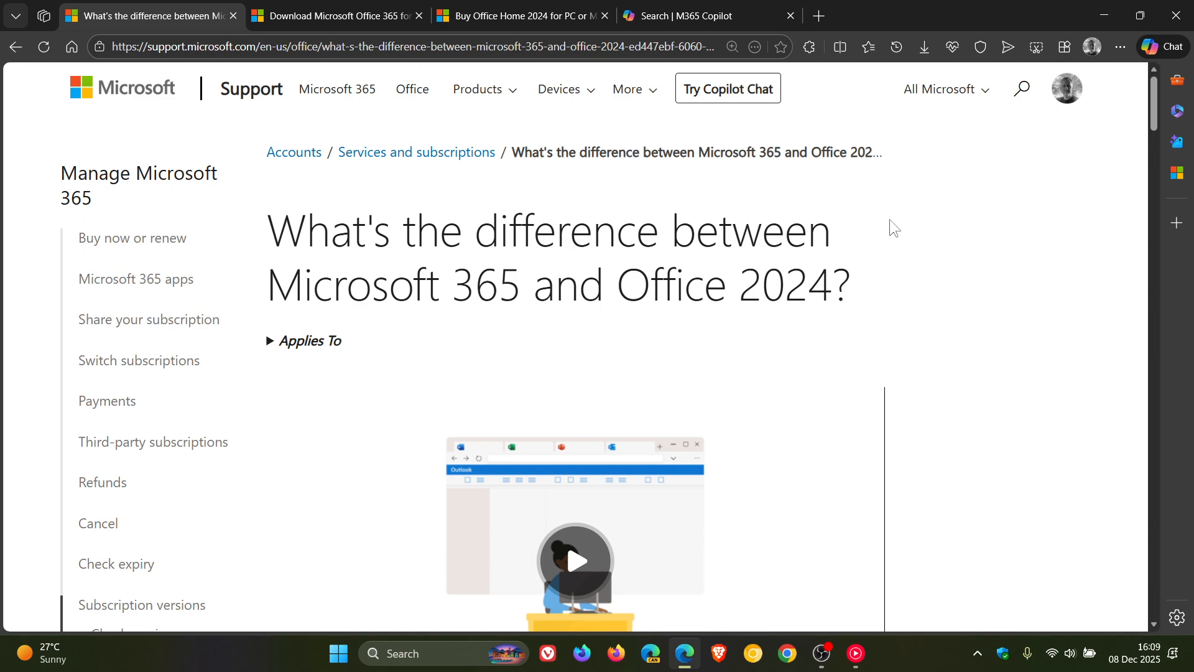
pyautogui.moveTo(932, 288)
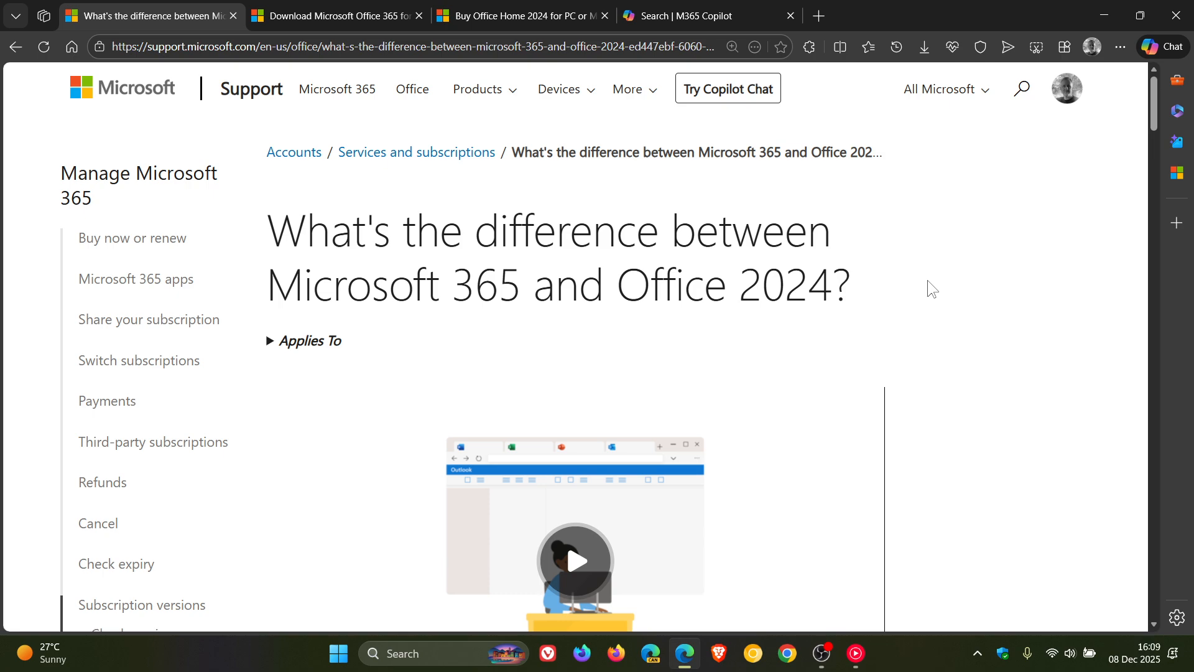
pyautogui.moveTo(59, 104)
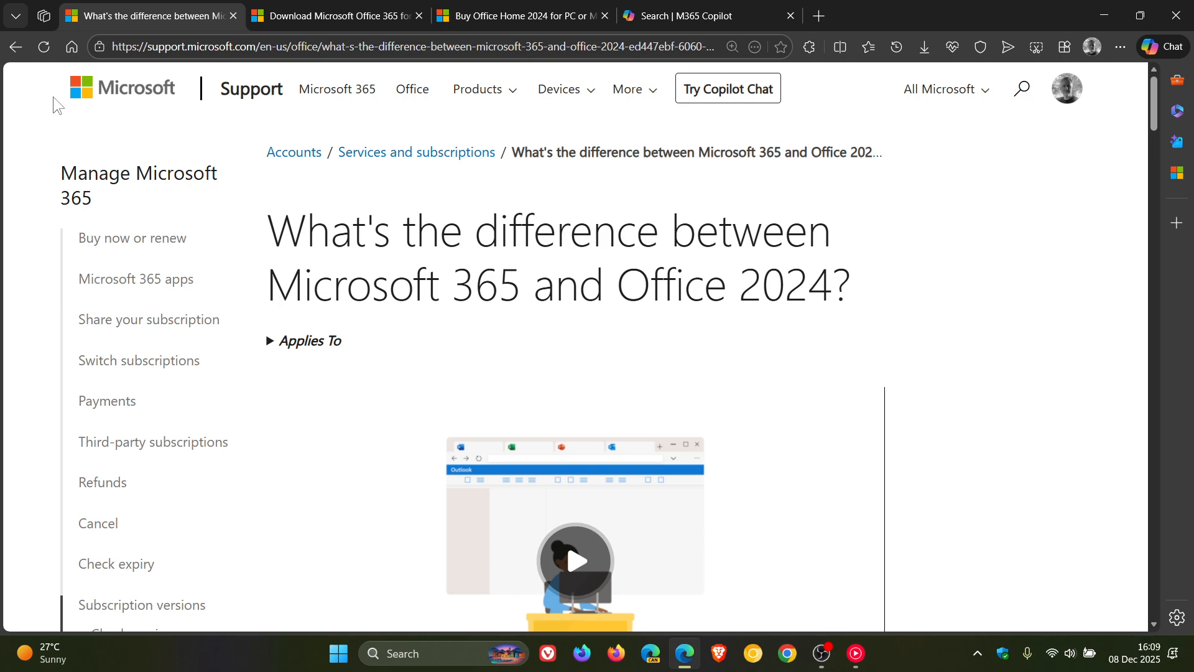
pyautogui.moveTo(416, 152)
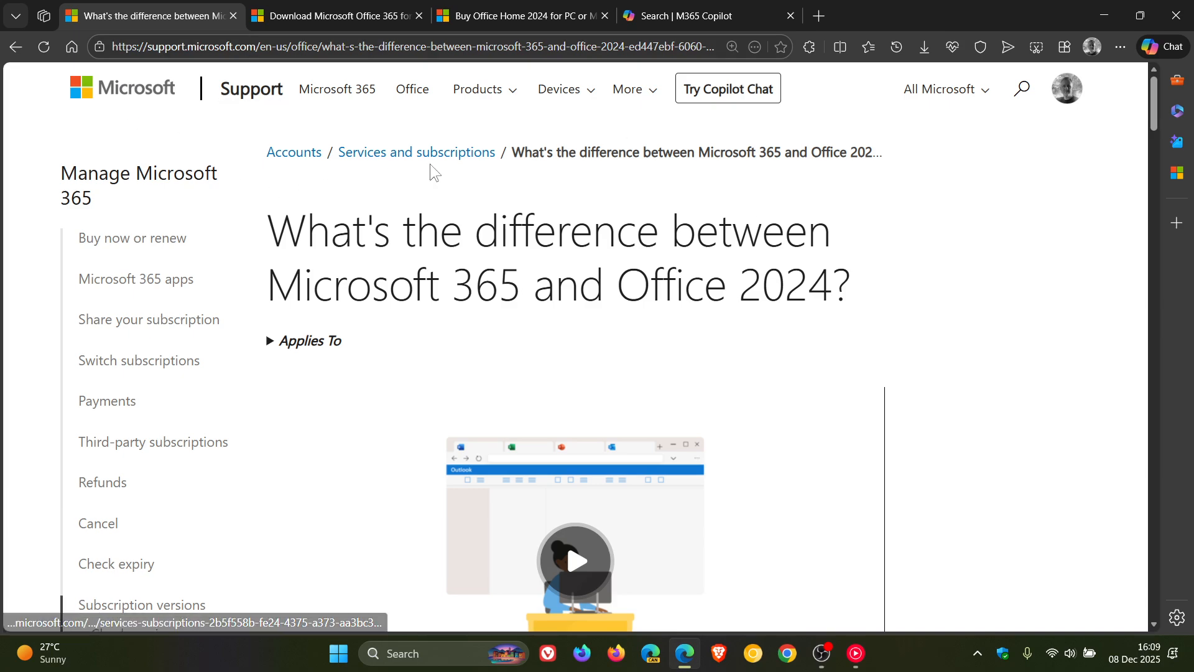
pyautogui.moveTo(1019, 251)
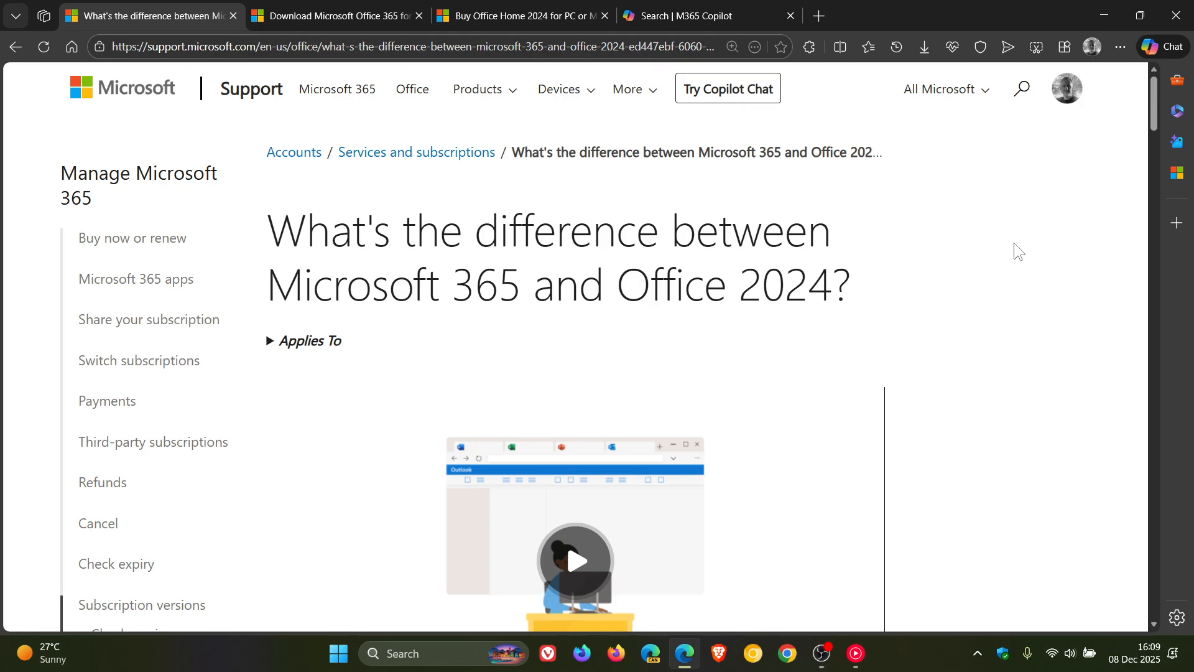
# Finish reading the current page and switch to the Download Microsoft 365 page.
pyautogui.scroll(-3)
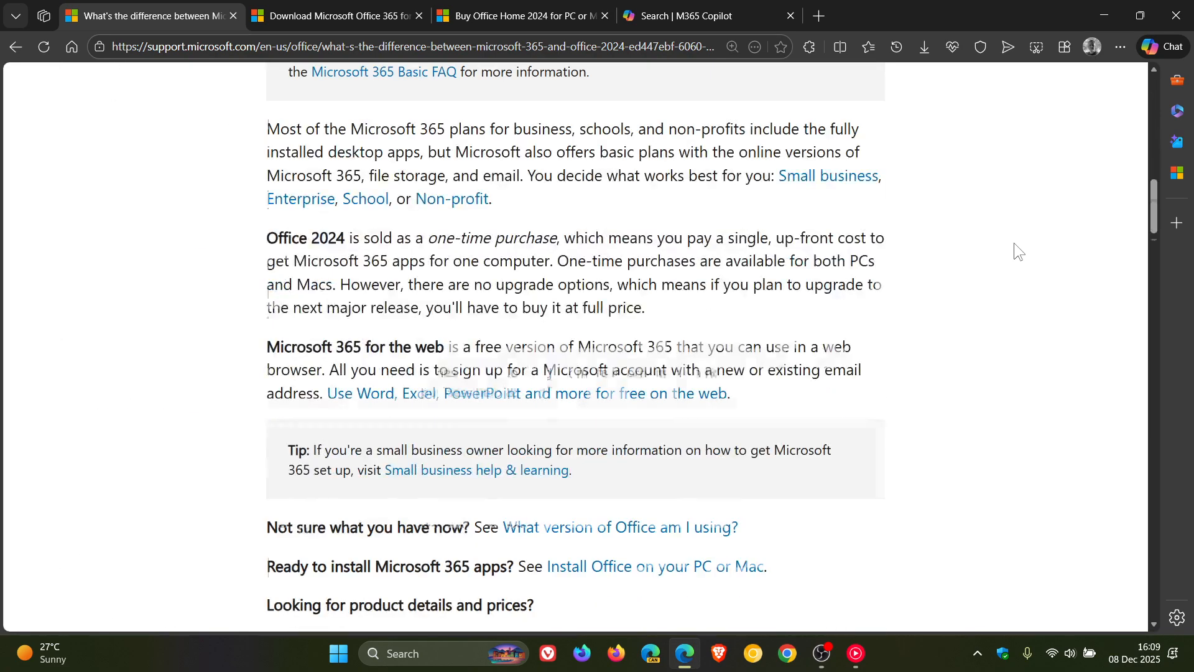
pyautogui.scroll(-3)
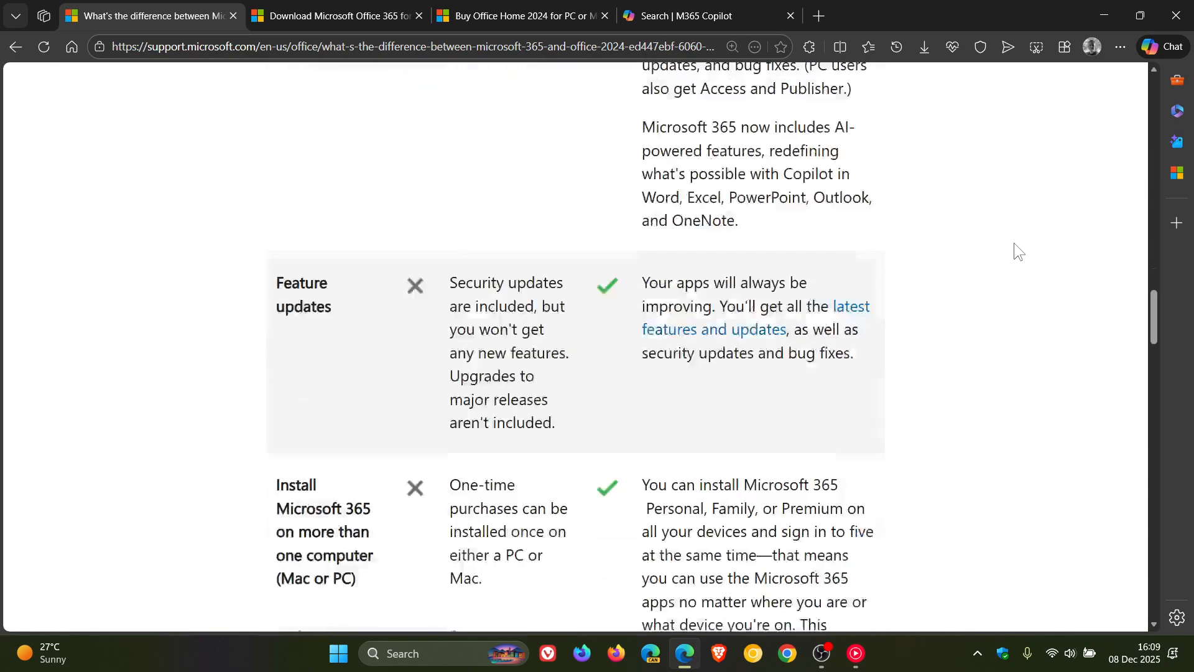
pyautogui.scroll(-3)
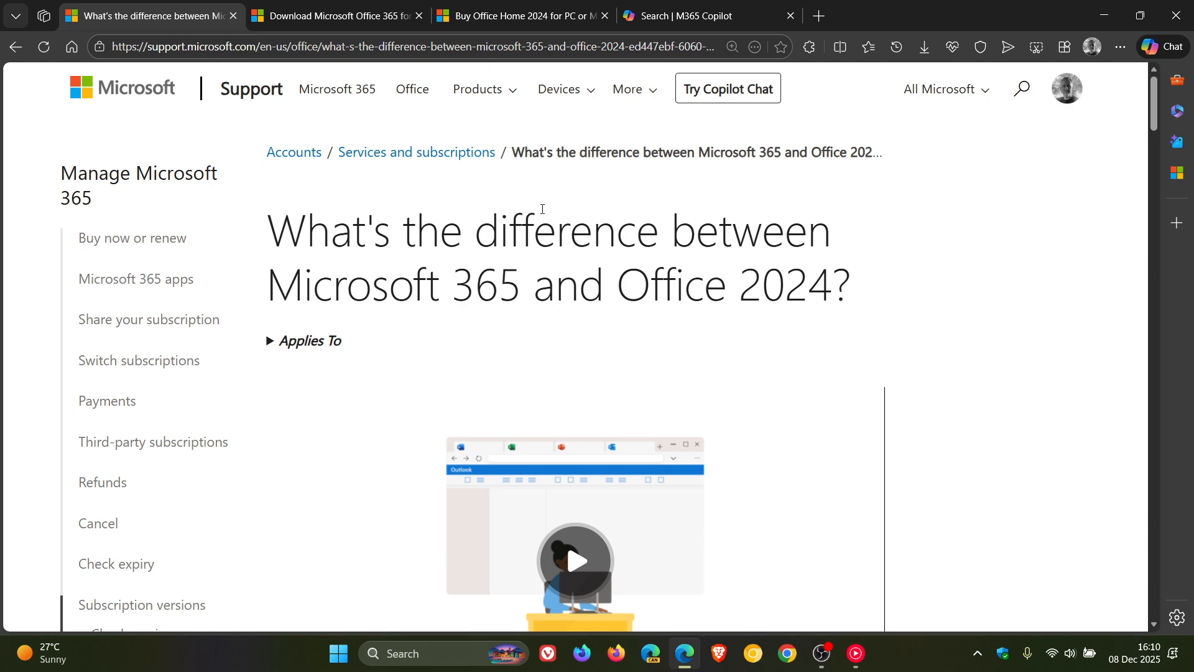
pyautogui.click(335, 15)
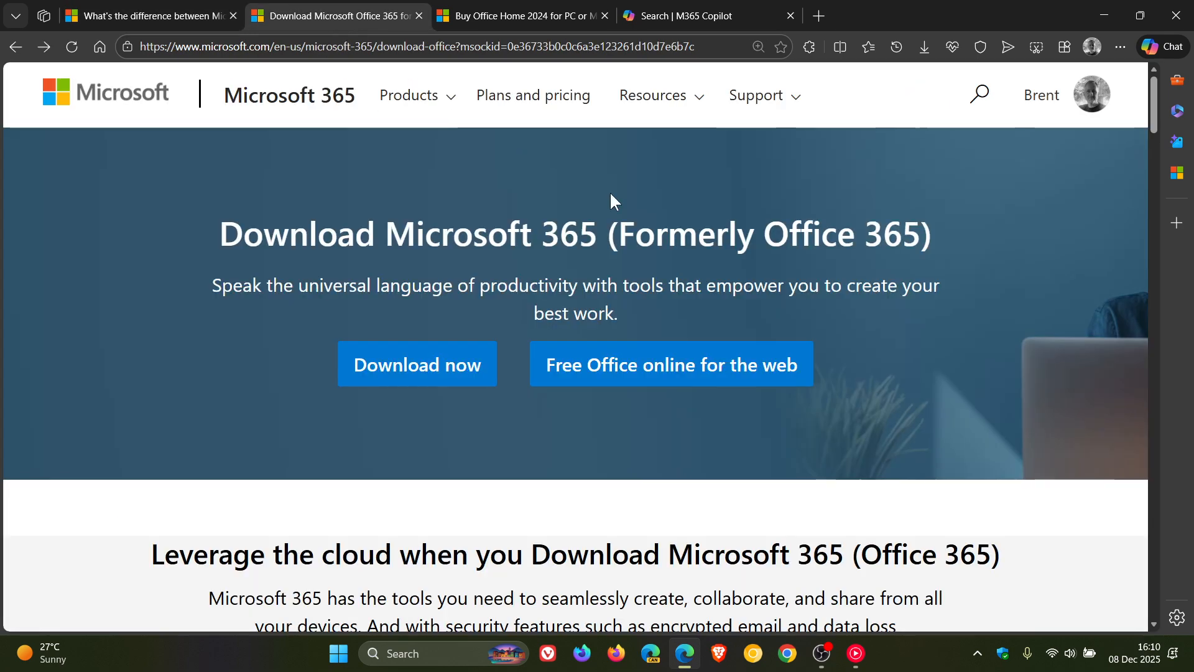
pyautogui.moveTo(1076, 266)
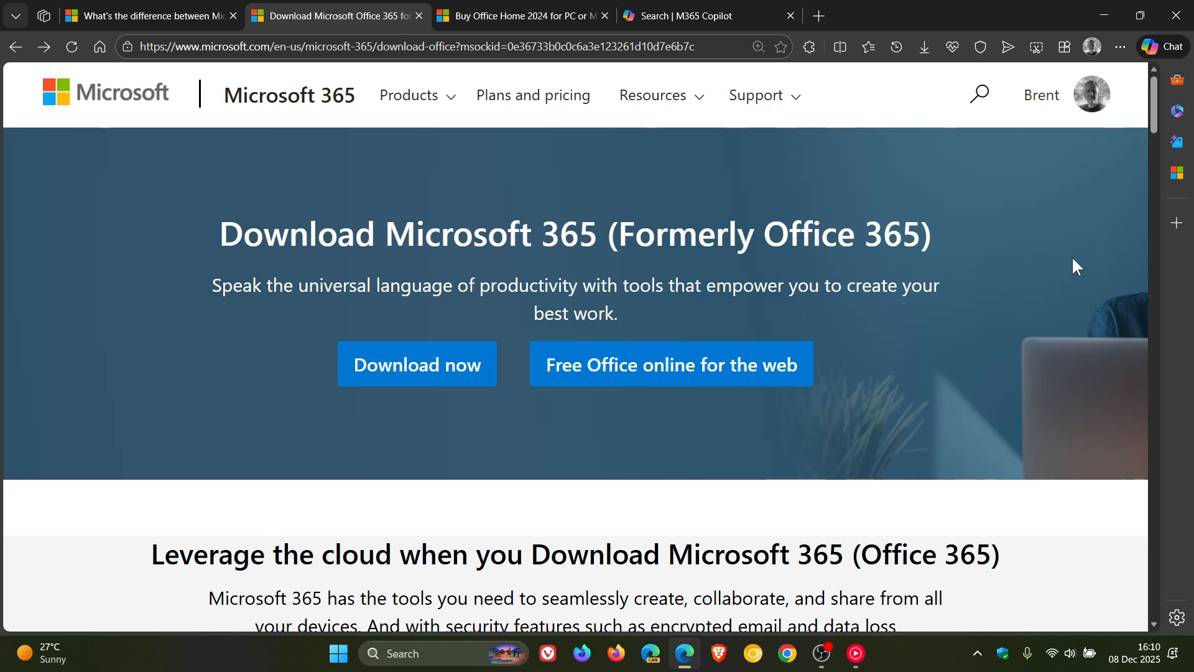
# Read through the download page's desktop and free web options, returning to its title.
pyautogui.scroll(-3)
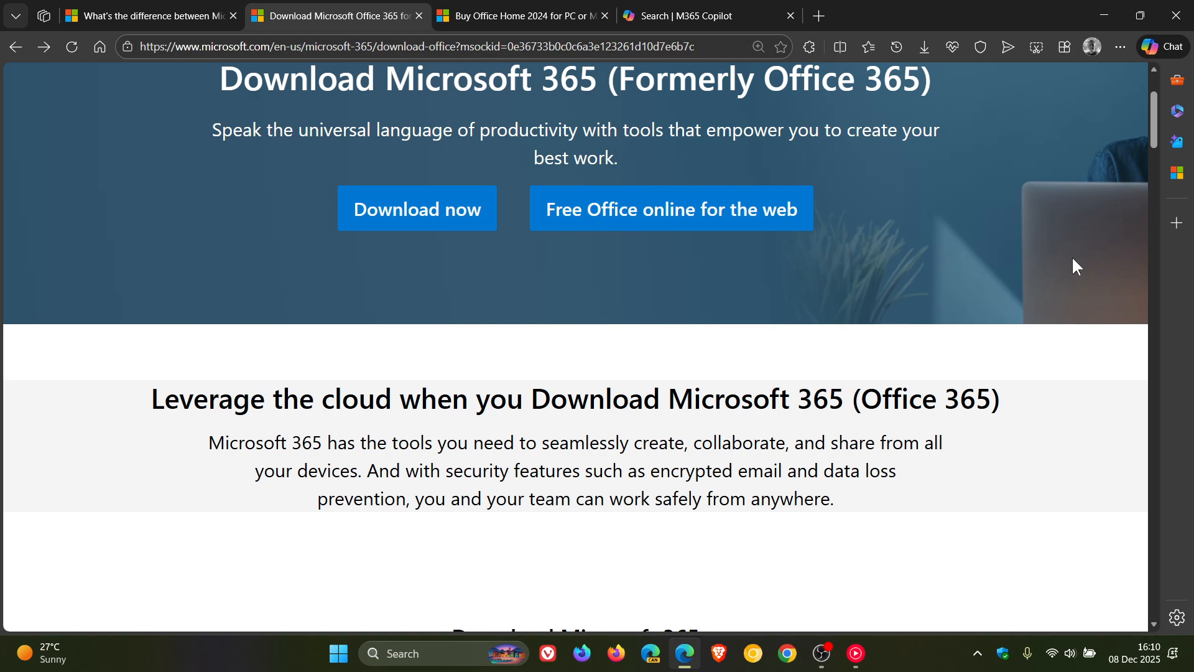
pyautogui.moveTo(1074, 421)
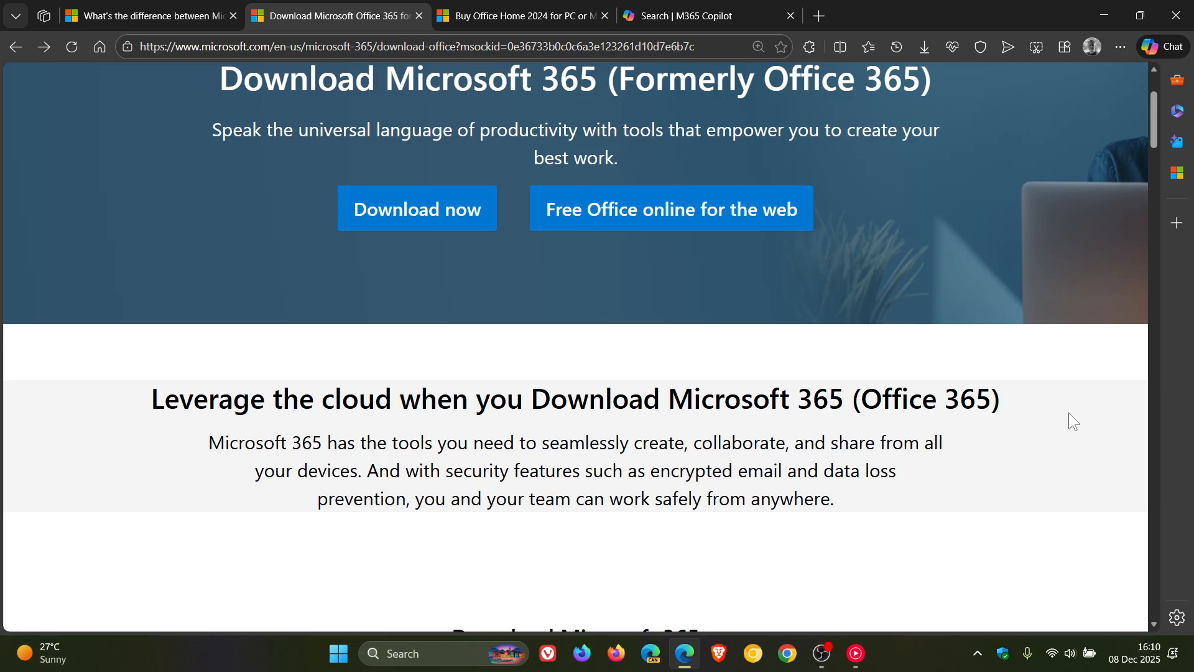
pyautogui.scroll(-3)
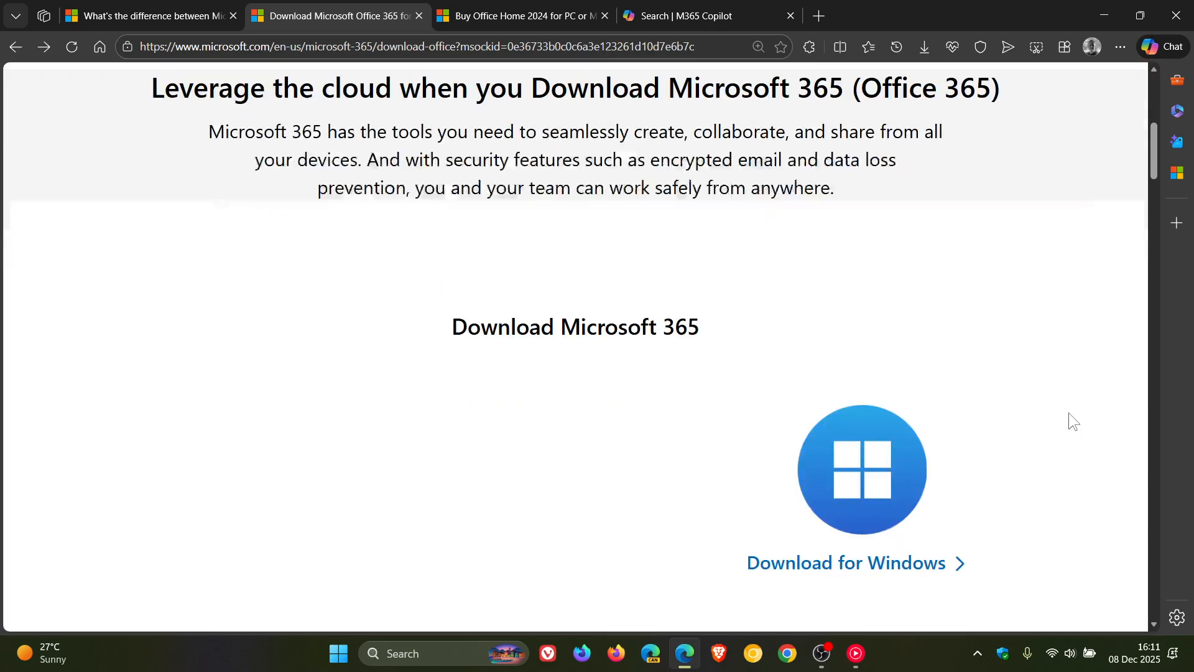
pyautogui.scroll(-3)
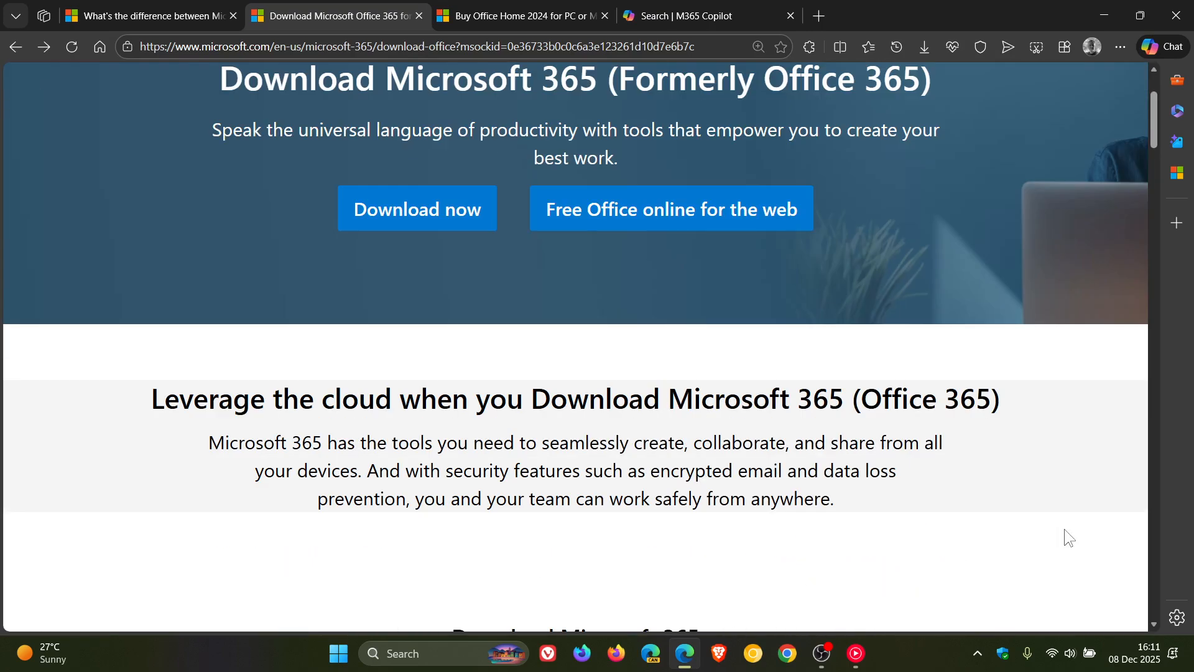
pyautogui.scroll(3)
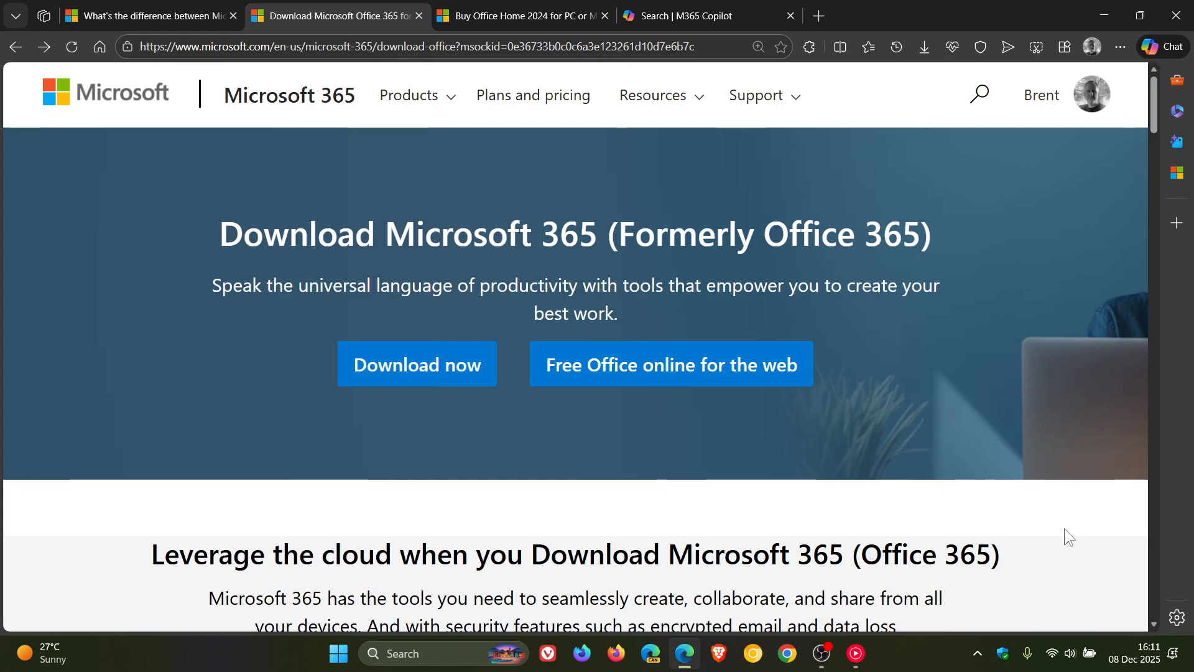
pyautogui.moveTo(921, 357)
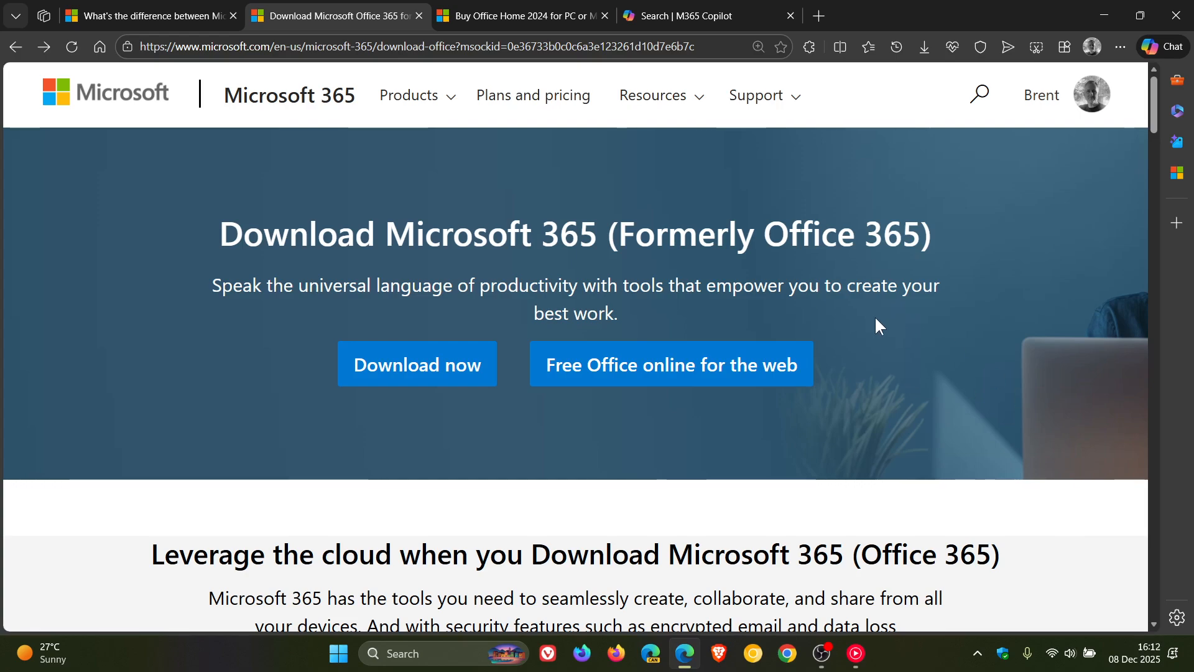
# View the Office Home 2024 one-time purchase page priced at R2 299,00, then move to M365 Copilot search.
pyautogui.click(523, 15)
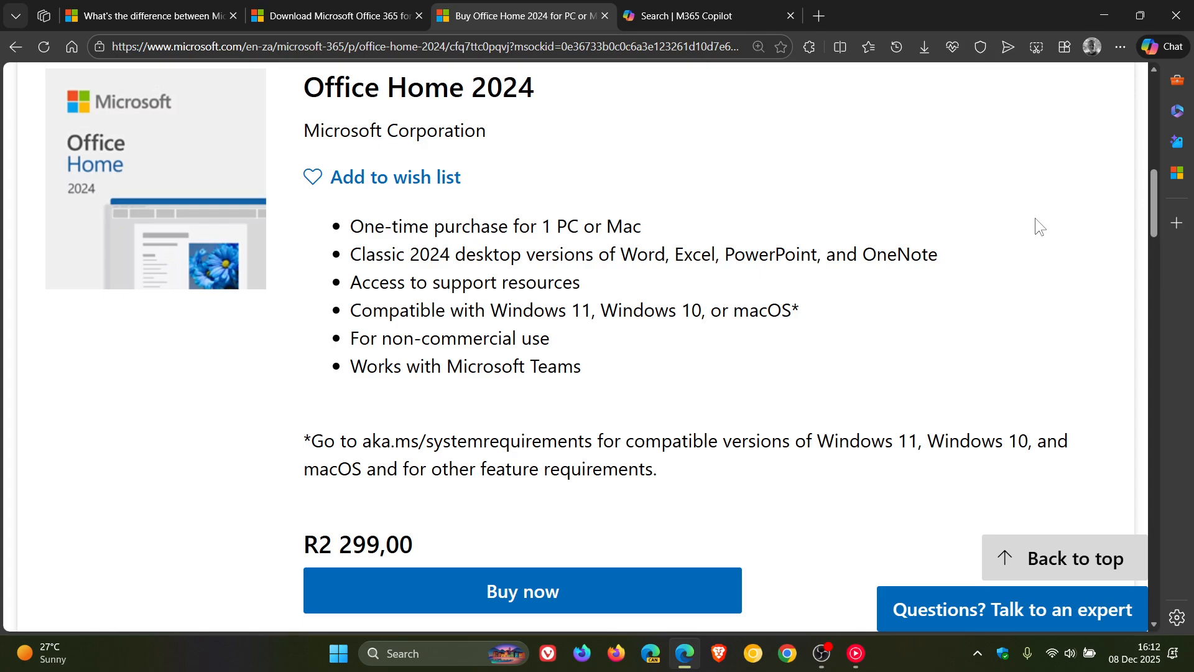
pyautogui.moveTo(989, 240)
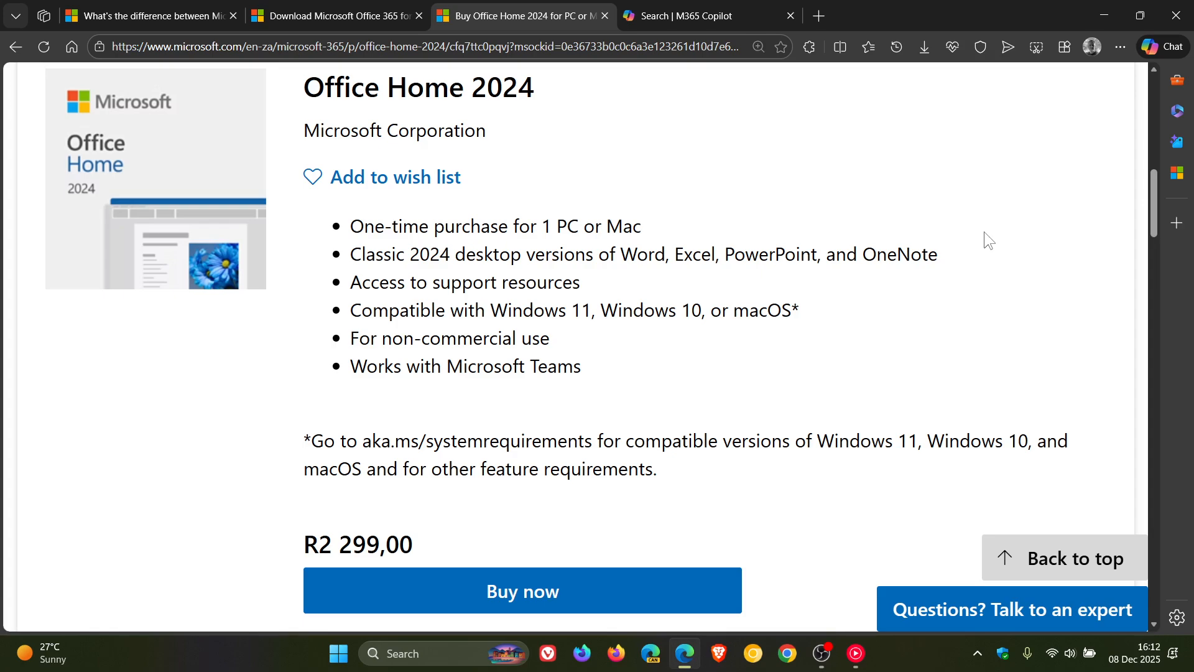
pyautogui.moveTo(403, 502)
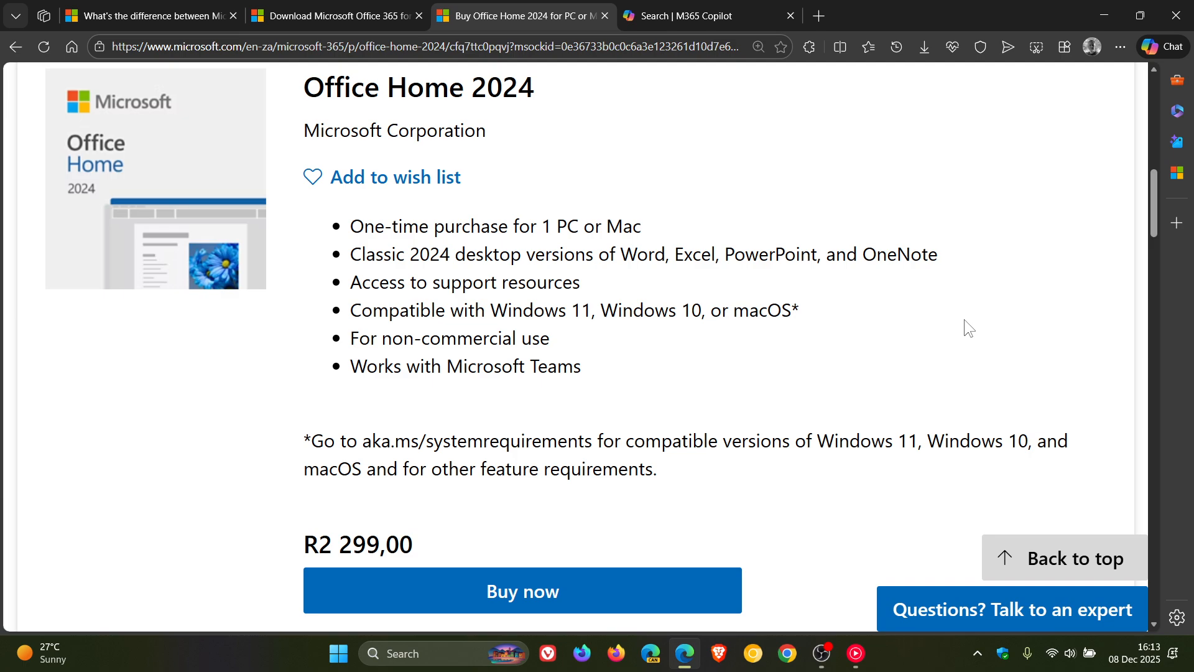
pyautogui.moveTo(613, 186)
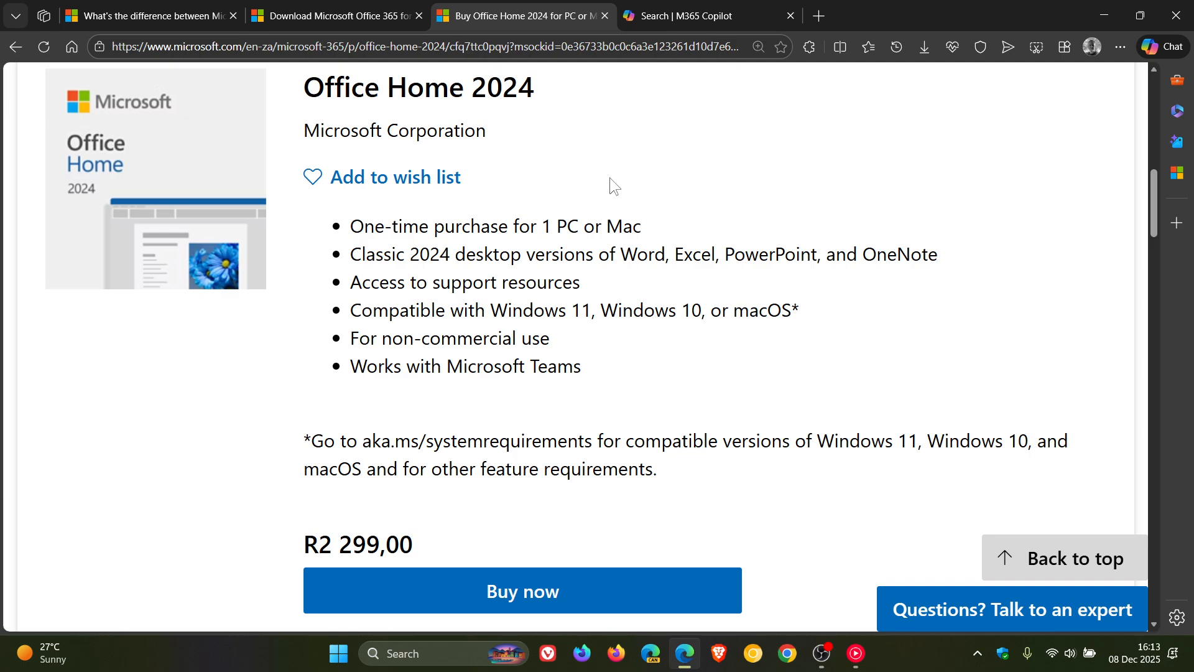
pyautogui.moveTo(829, 181)
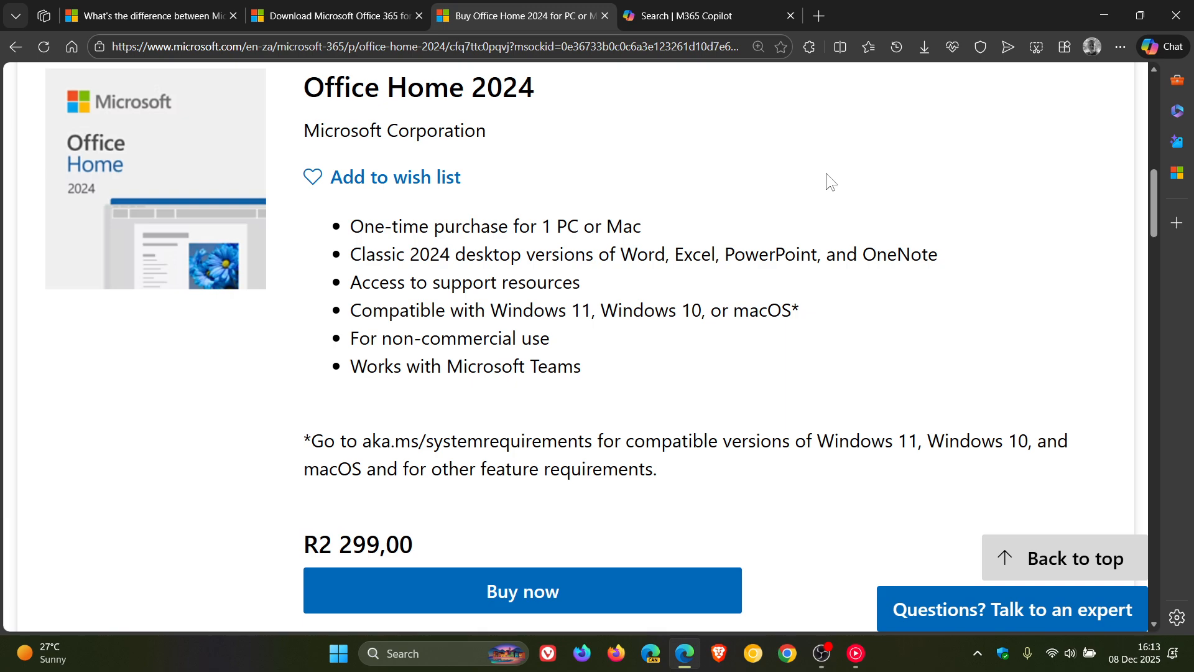
pyautogui.click(694, 15)
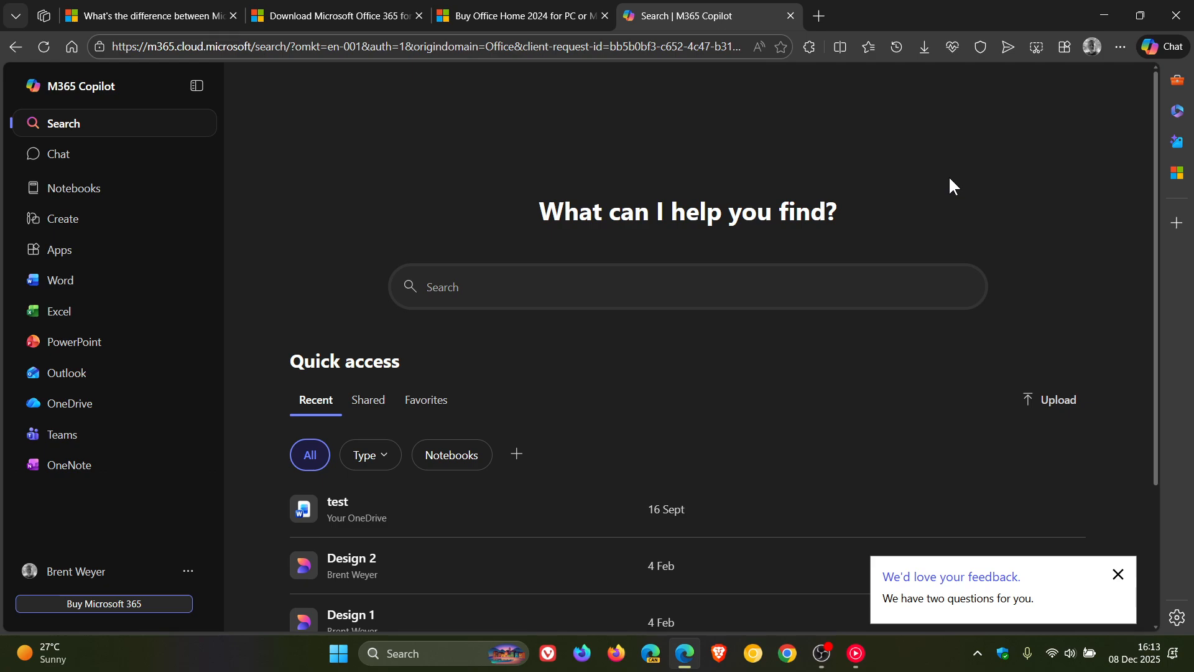
pyautogui.moveTo(69, 297)
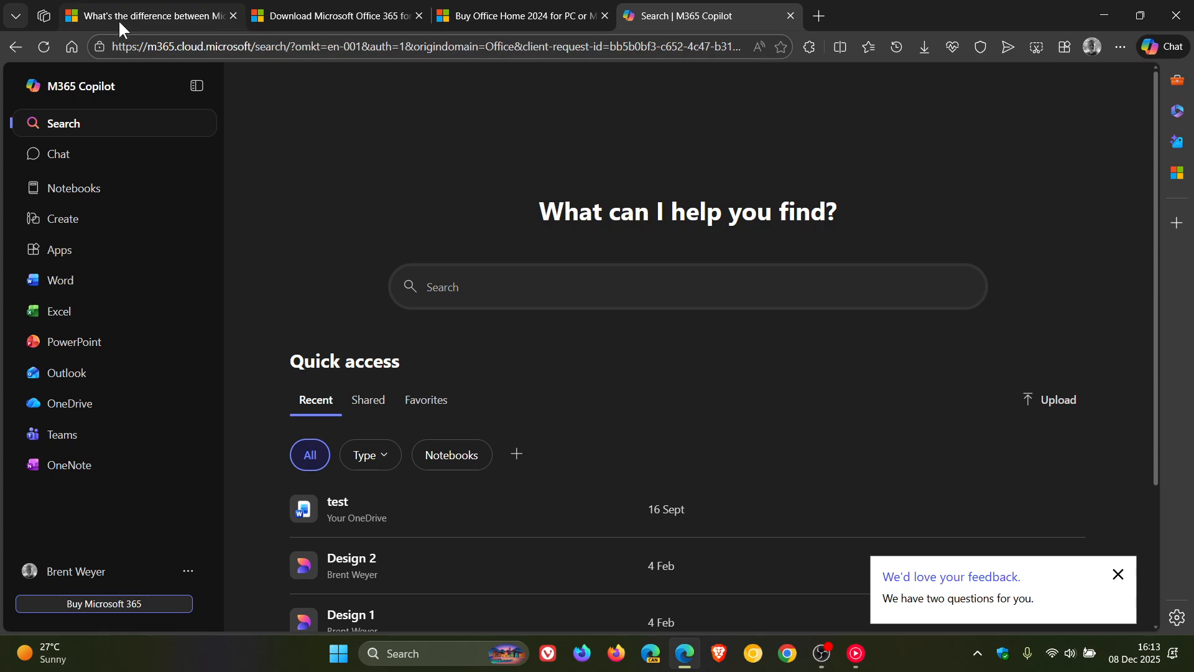
# Return from the M365 Copilot search page to the Microsoft 365 versus Office 2024 article.
pyautogui.click(144, 15)
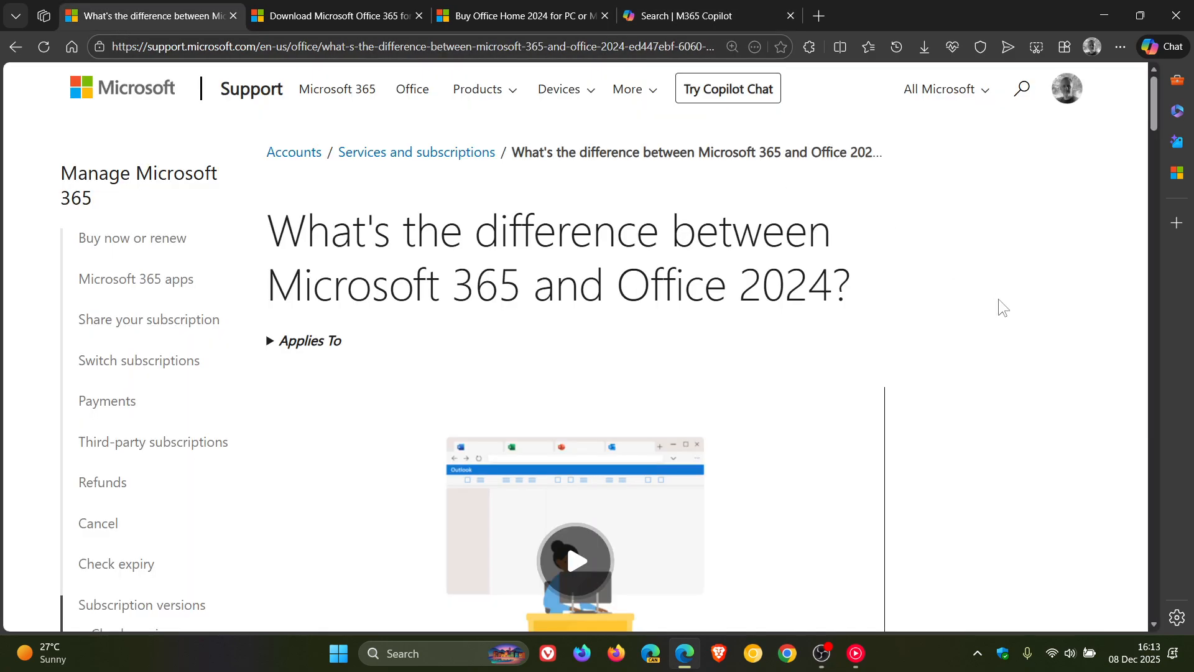
pyautogui.scroll(-3)
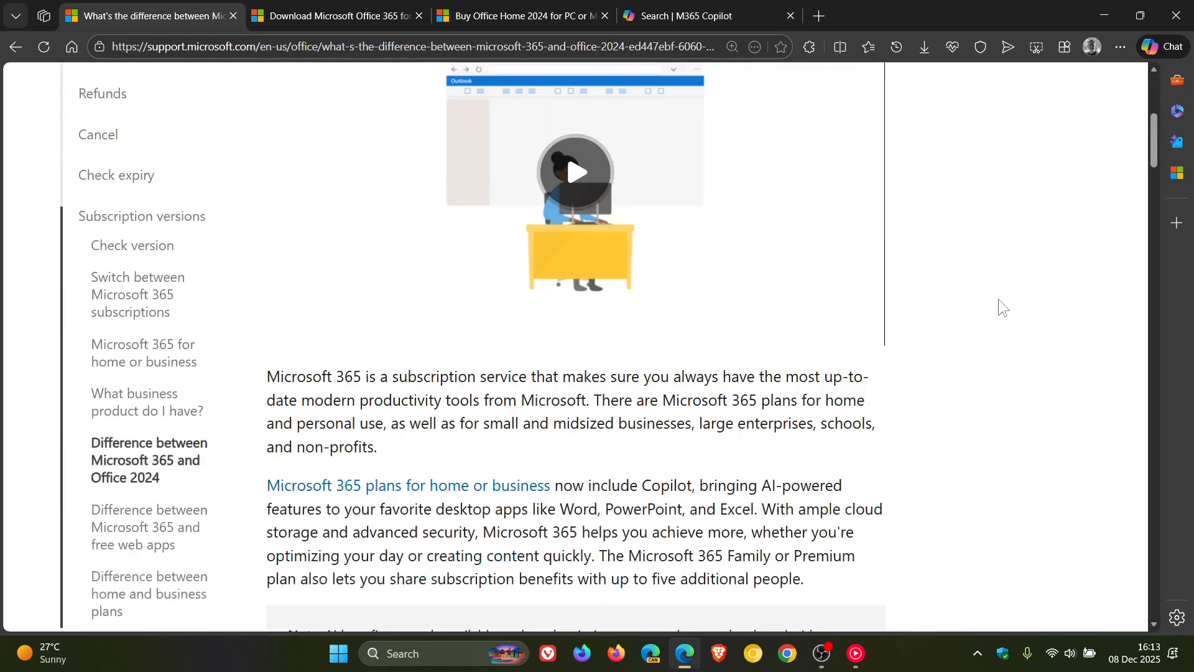
pyautogui.scroll(-3)
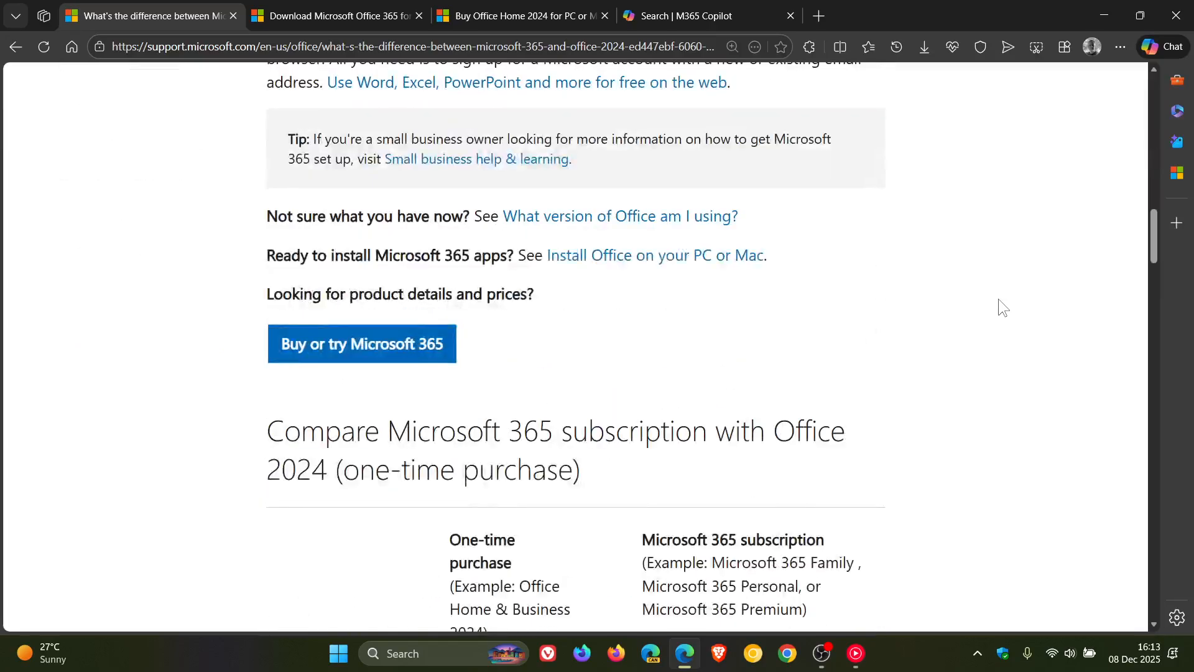
pyautogui.scroll(-3)
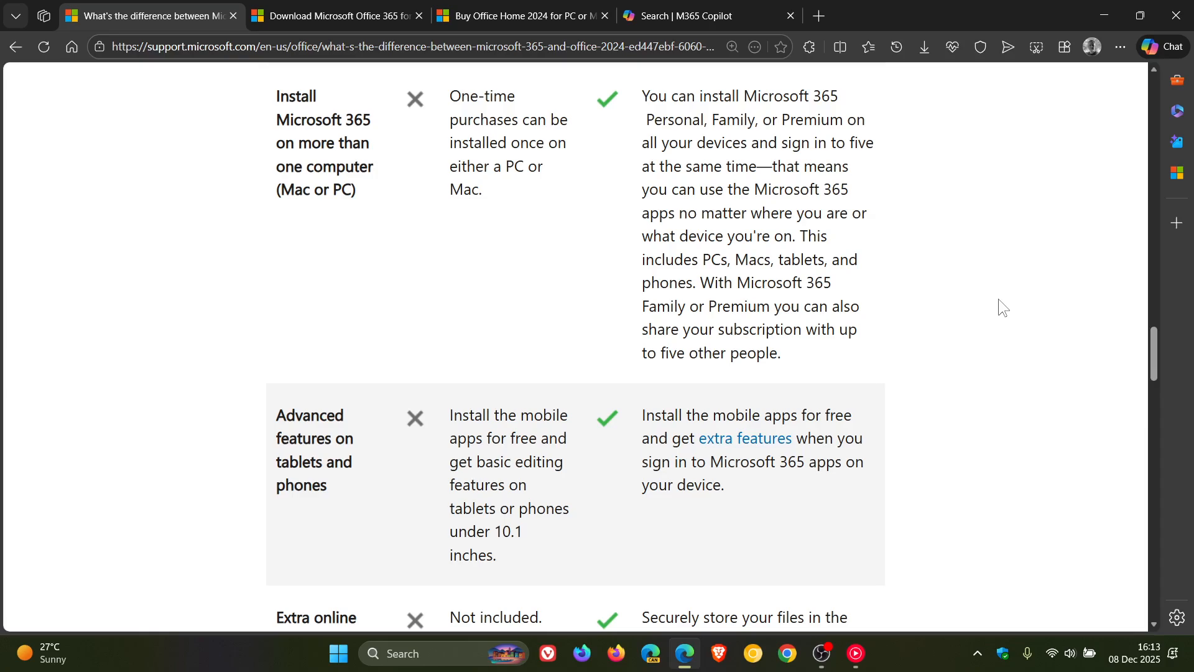
pyautogui.scroll(-3)
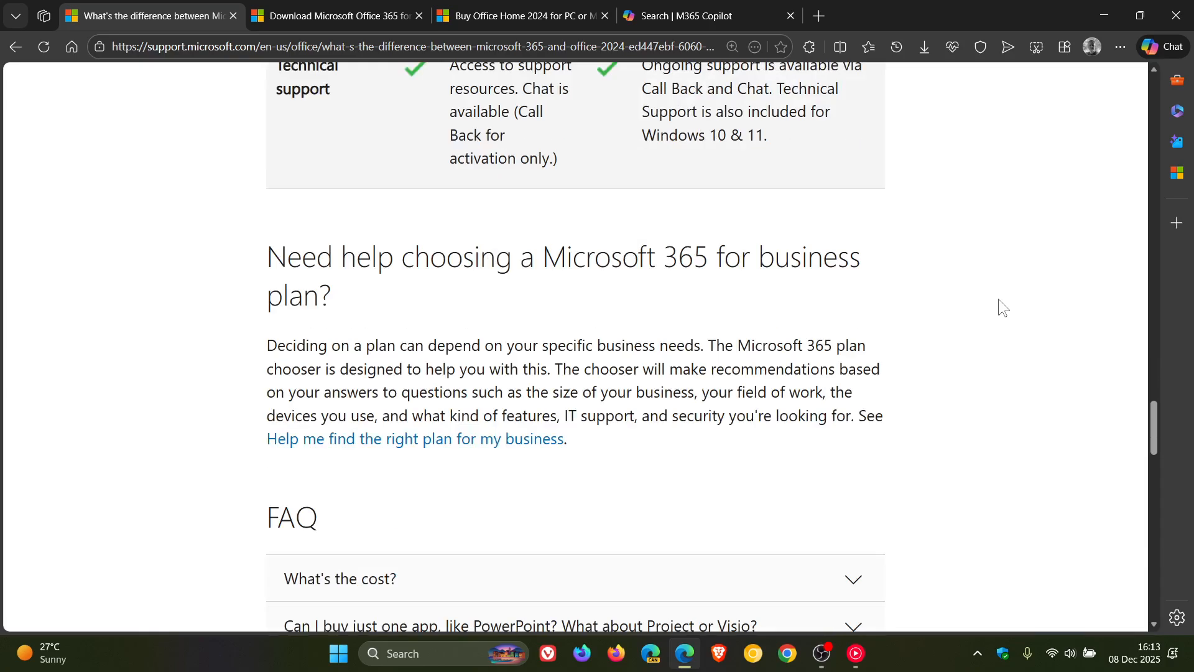
pyautogui.scroll(-3)
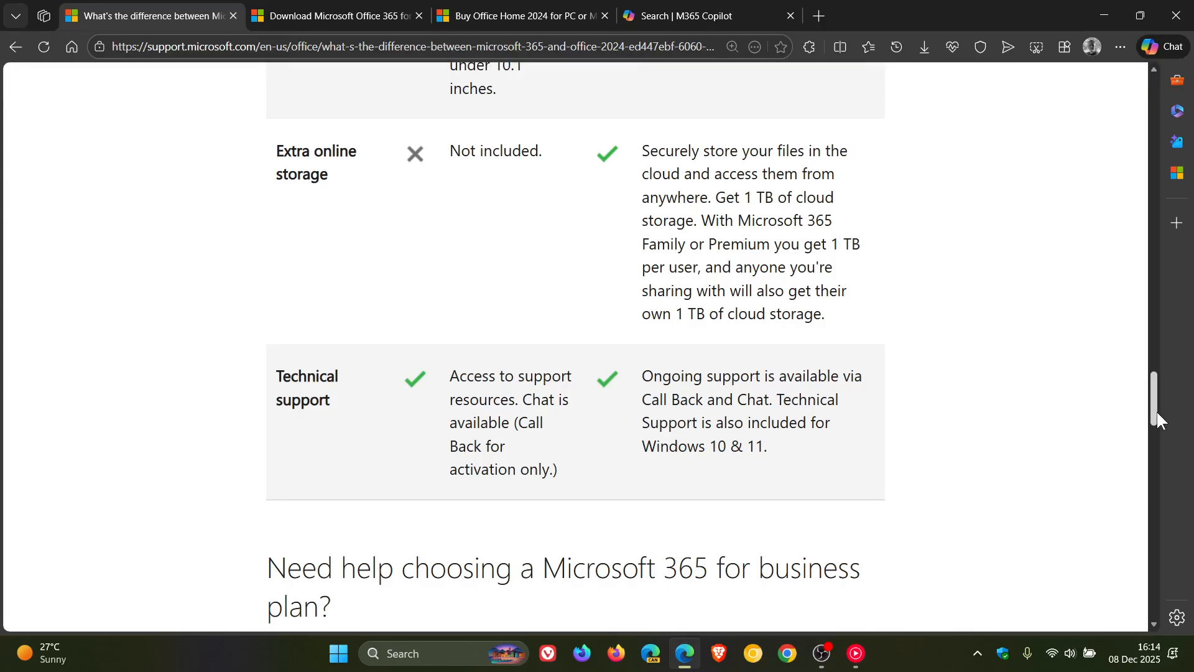
pyautogui.scroll(3)
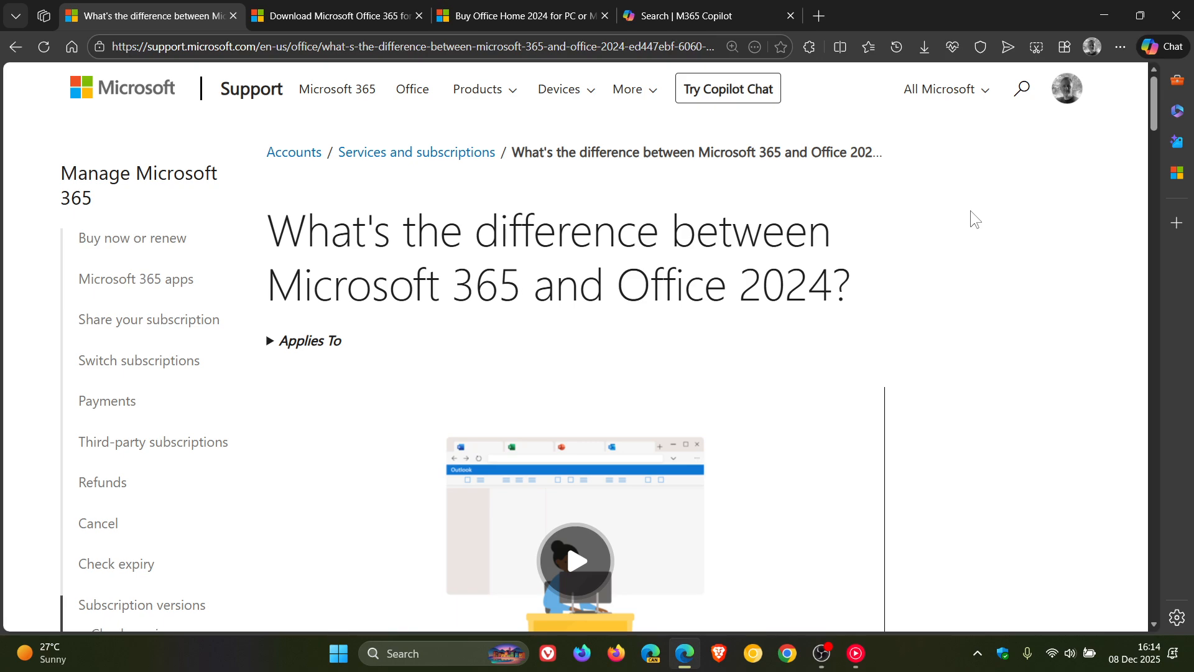
pyautogui.moveTo(1028, 280)
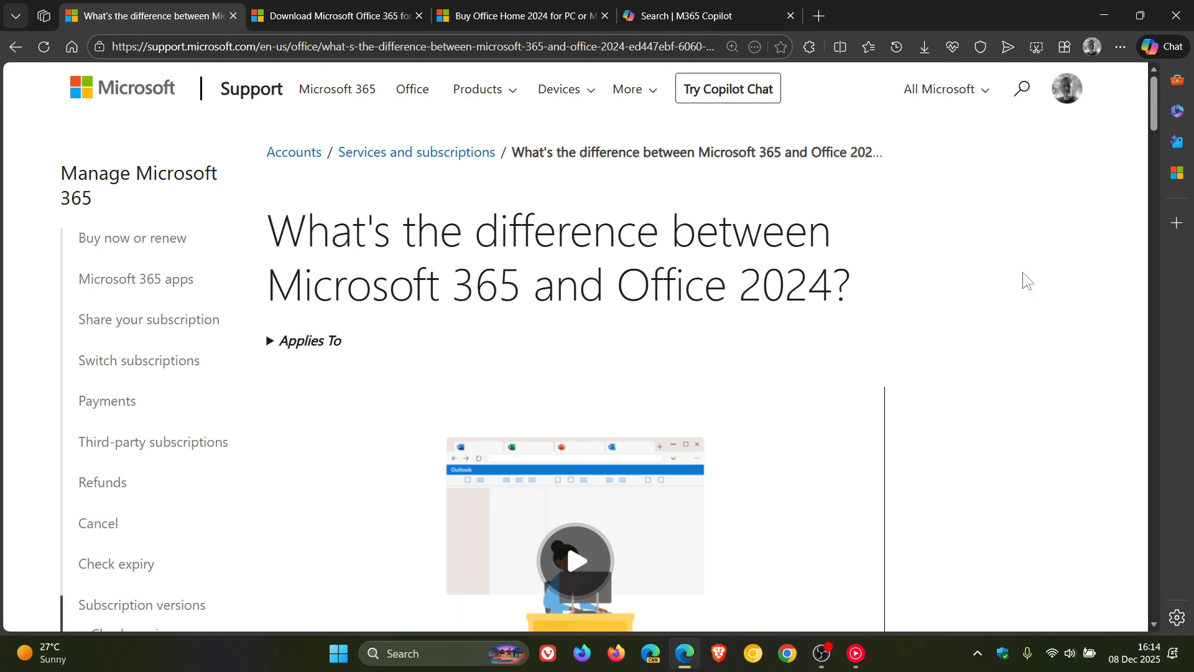